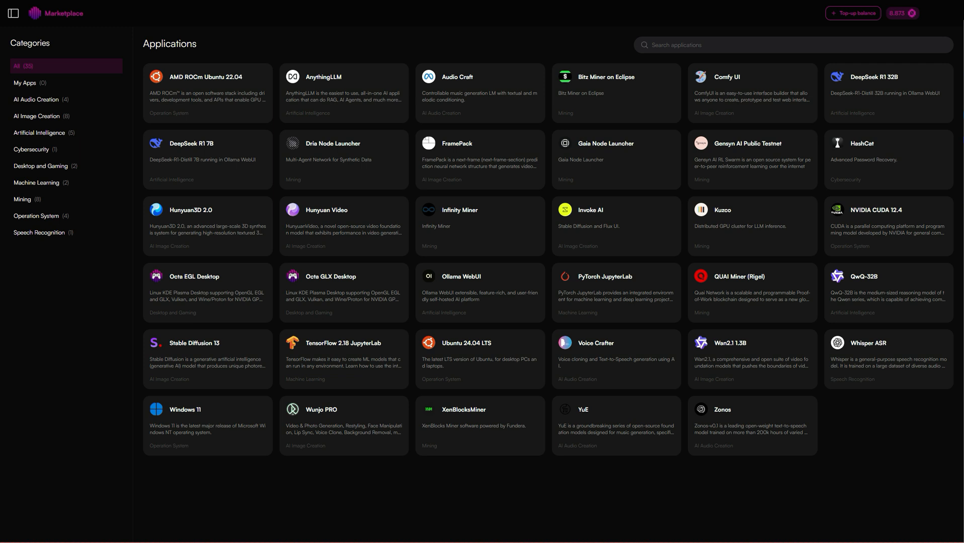
mouse_move(98, 33)
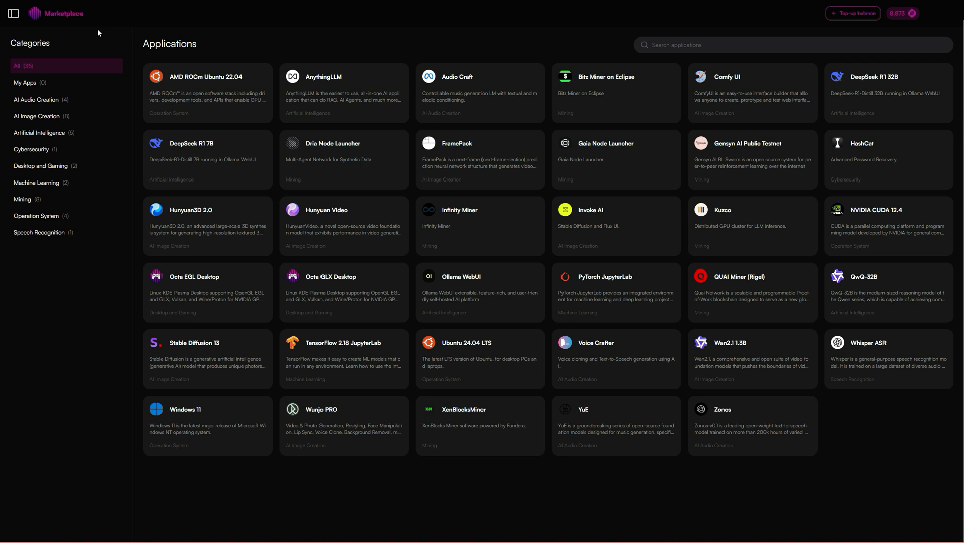
Filter the applications catalogue to the Mining category.
left_click(23, 199)
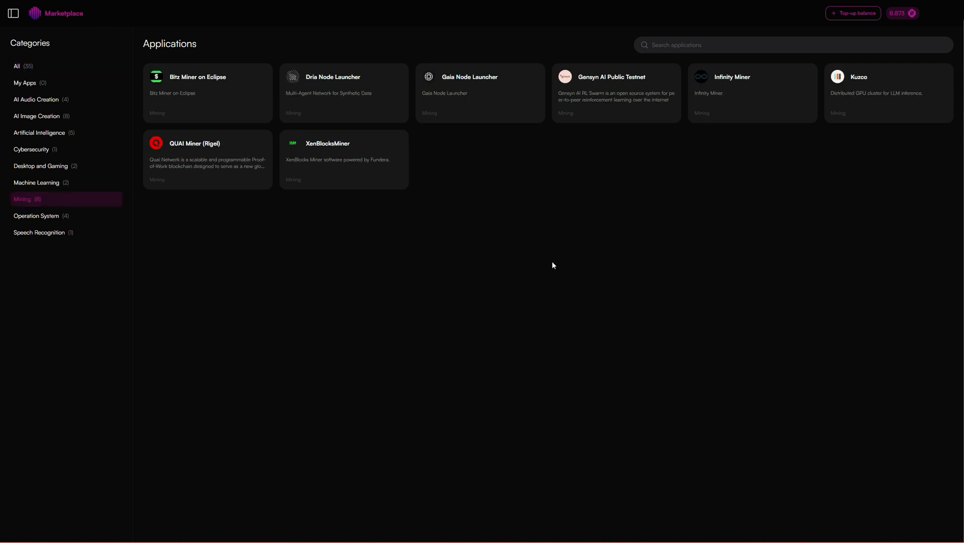
Choose Gensyn AI Public Testnet and show its node prices in USD instead of OCTA.
left_click(614, 92)
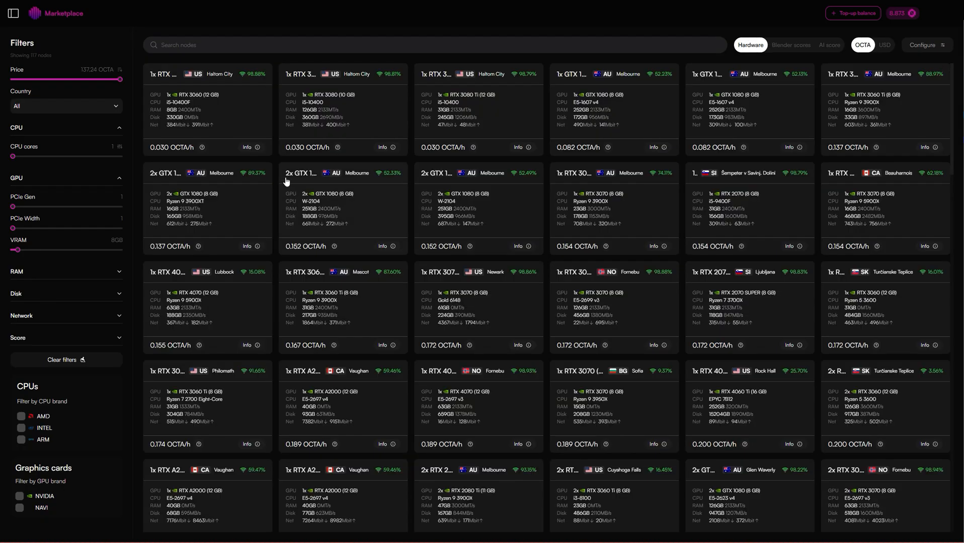
mouse_move(372, 87)
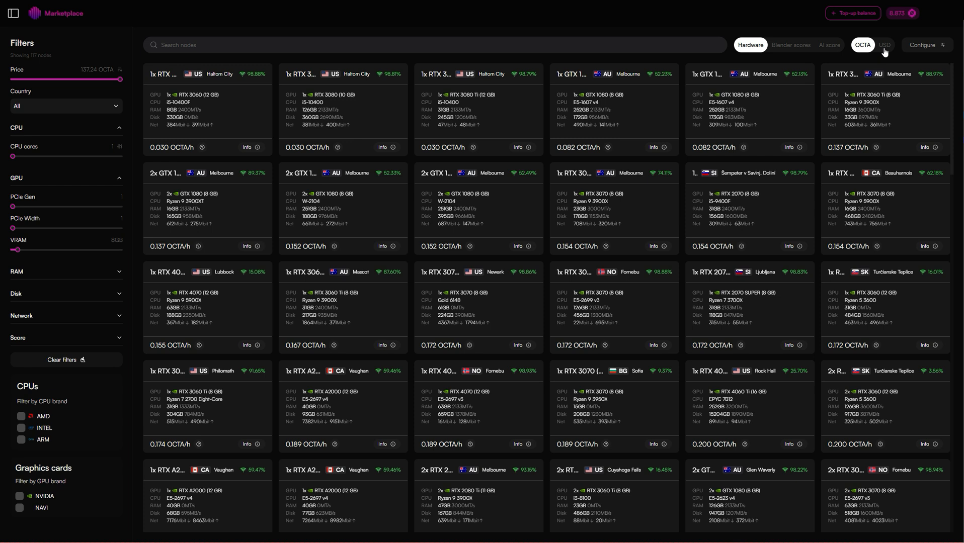
left_click(884, 45)
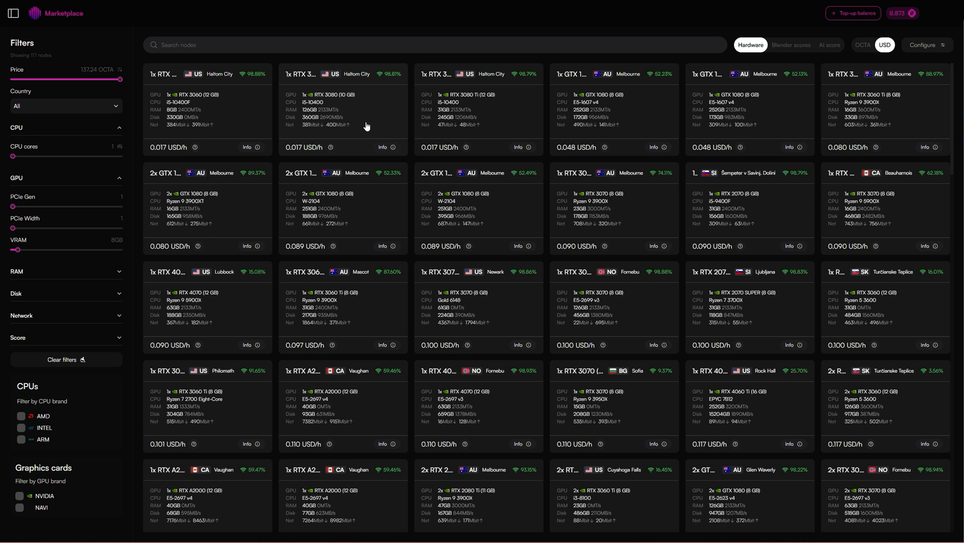
mouse_move(485, 147)
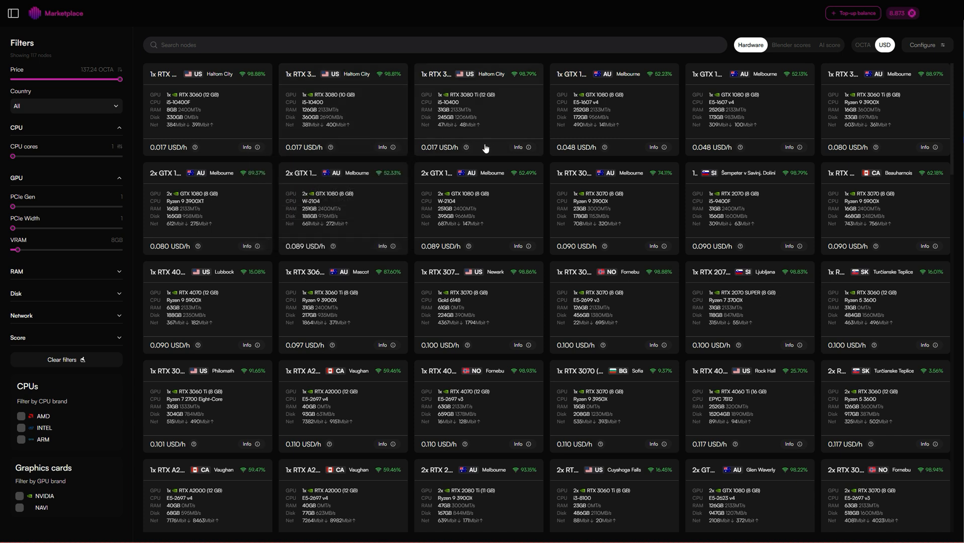
mouse_move(602, 147)
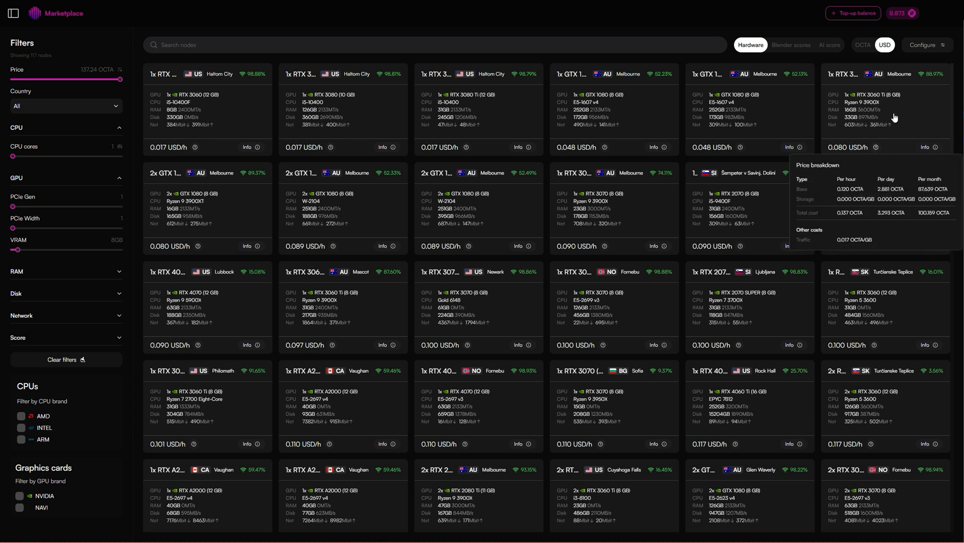
mouse_move(890, 105)
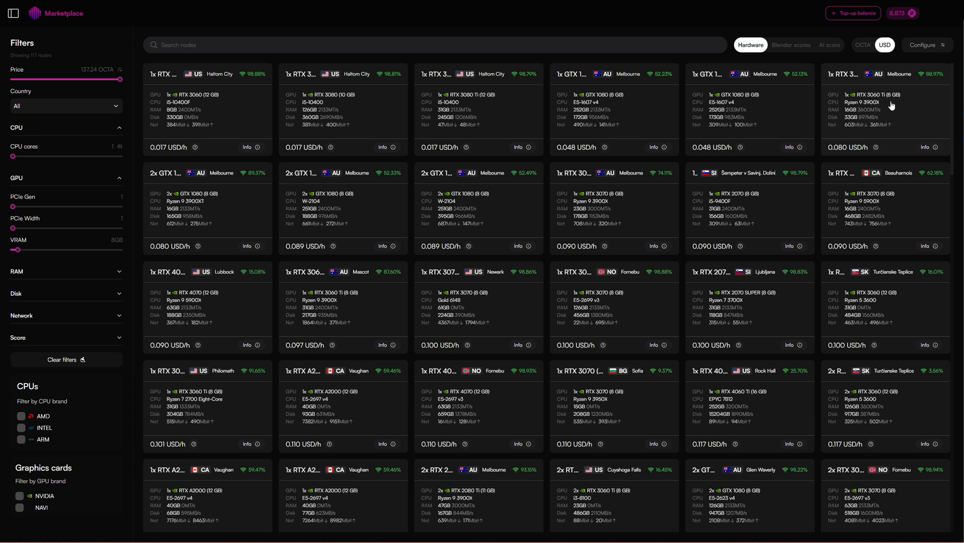
mouse_move(898, 118)
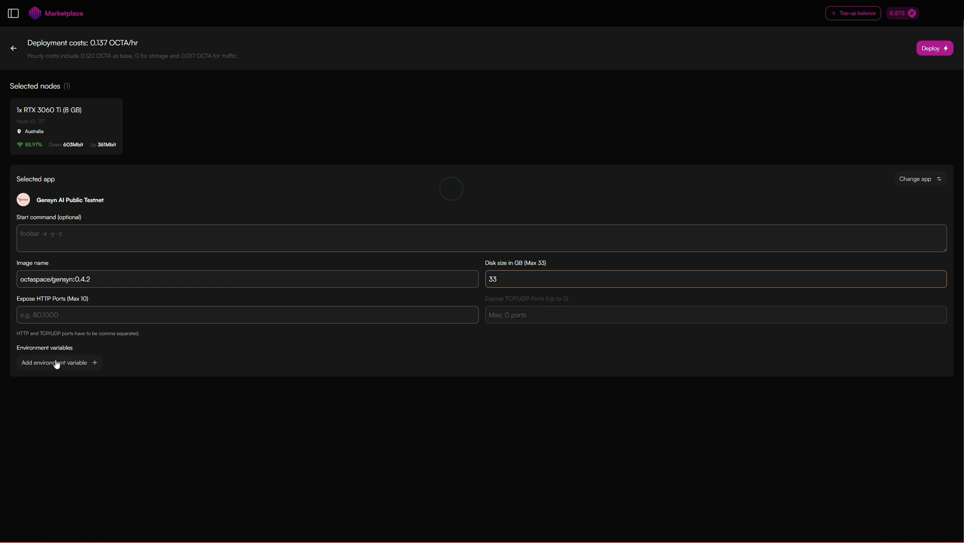
Add environment variables HF_TOKEN and PARAM_B with value 0.5.
left_click(55, 362)
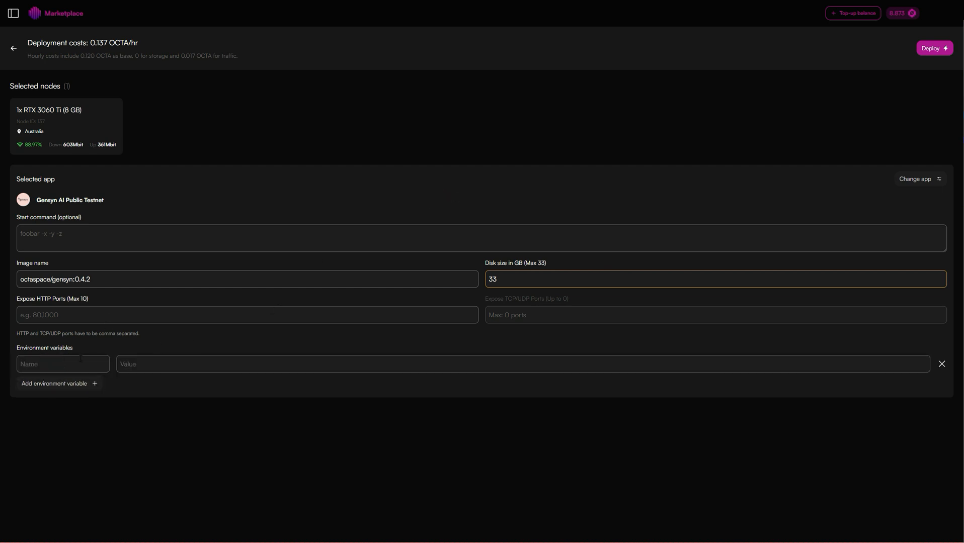
type("HF_T")
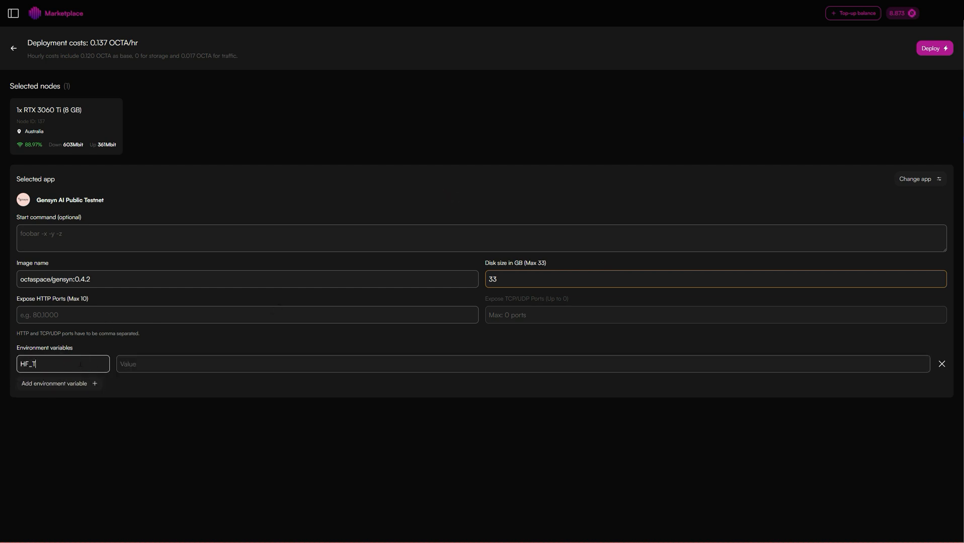
type("OKEN")
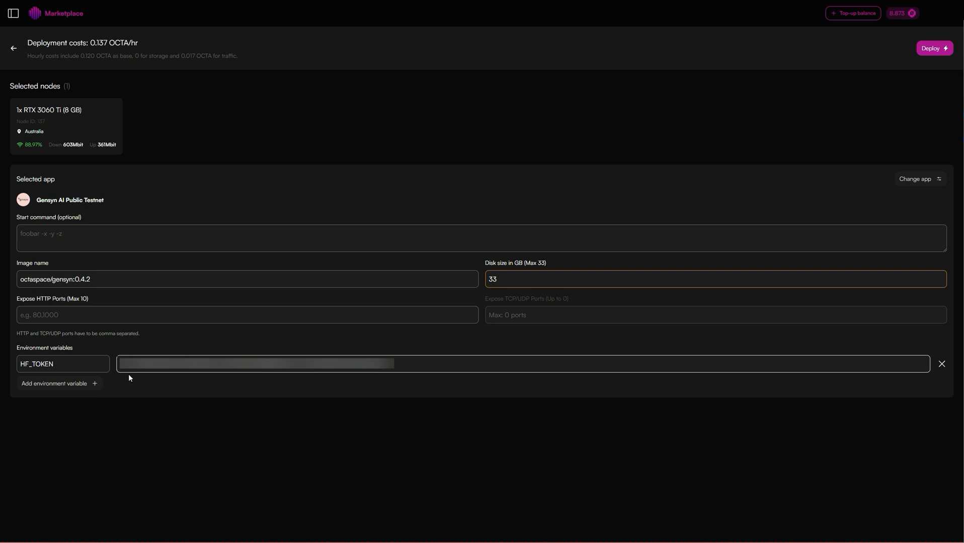
left_click(54, 383)
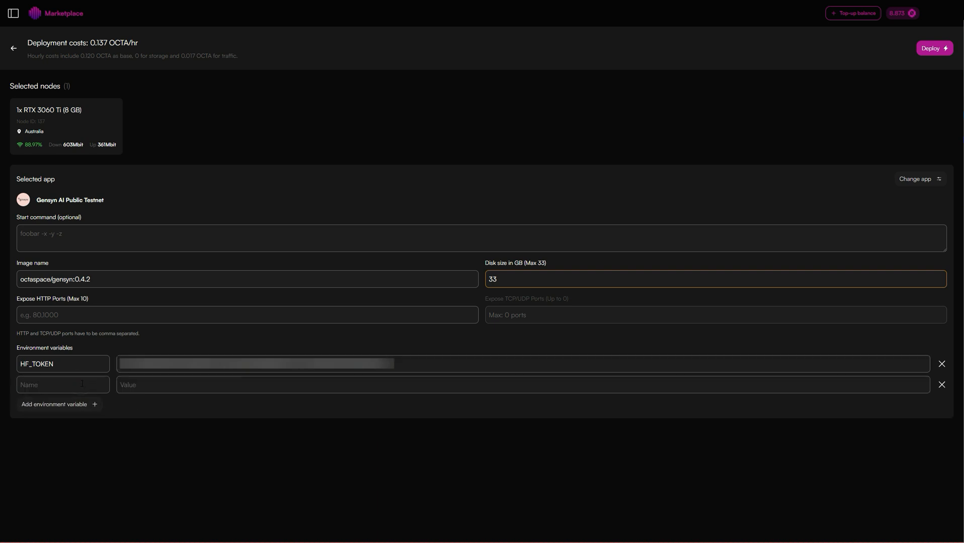
type("PARAM_B")
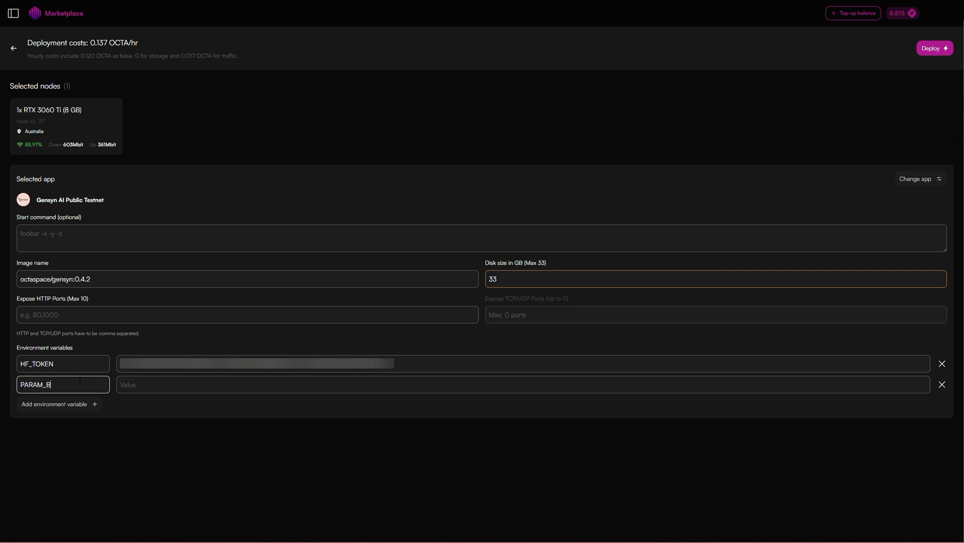
left_click(221, 387)
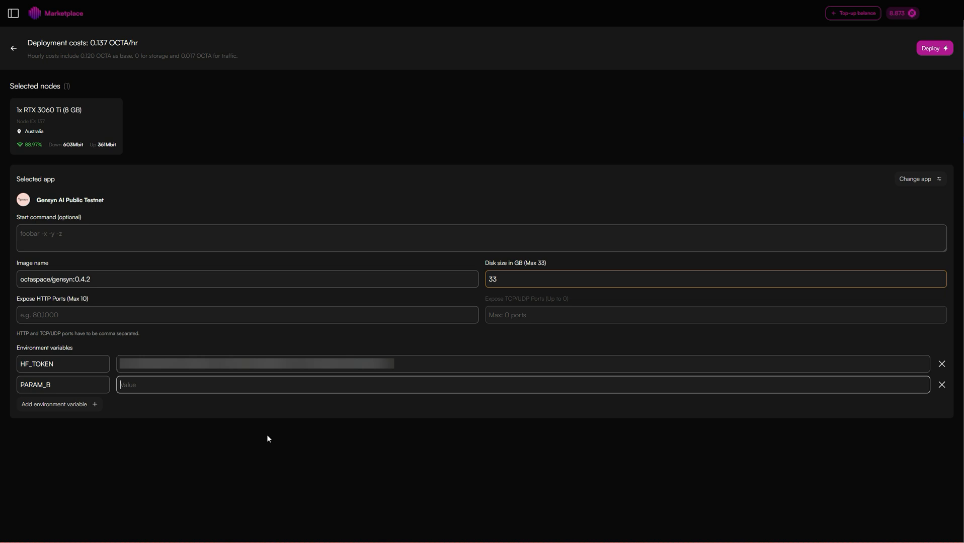
type("0.5")
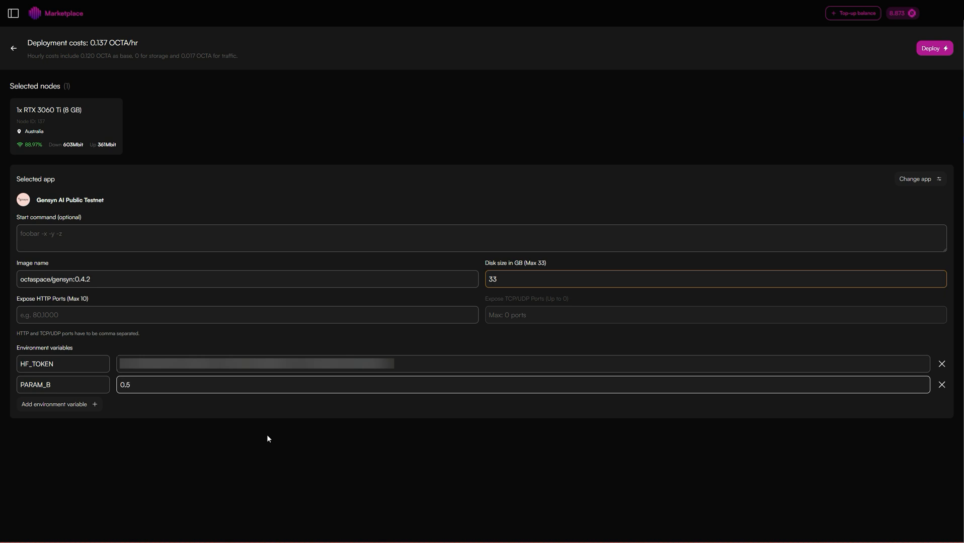
Add USE_BIG_SWARM set to false and replace the disk size with 30 GB.
left_click(54, 408)
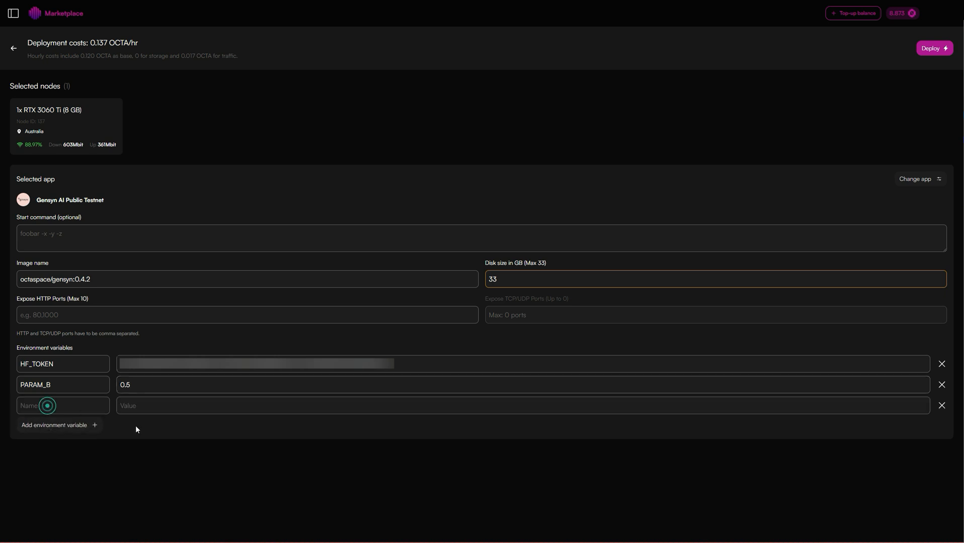
type("USE_BIG_SWARM")
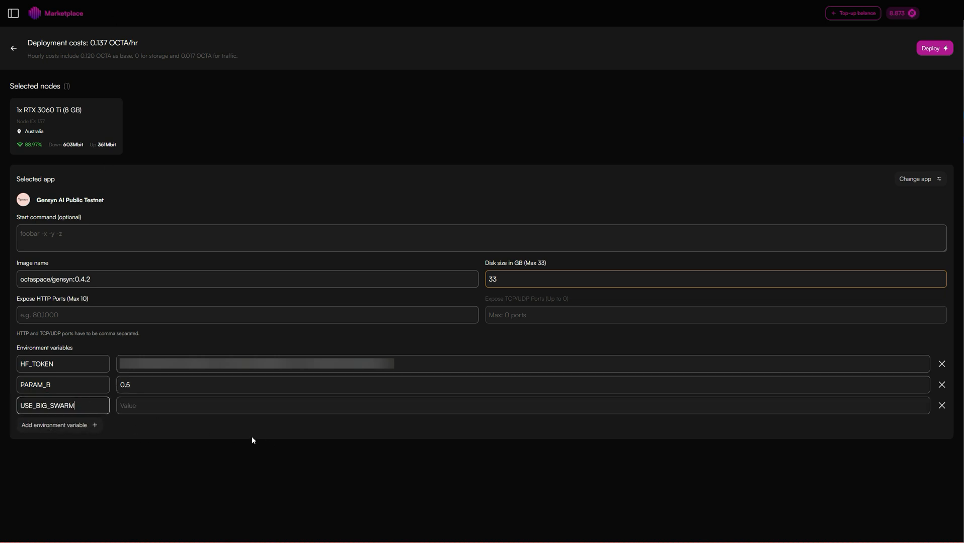
left_click(522, 406)
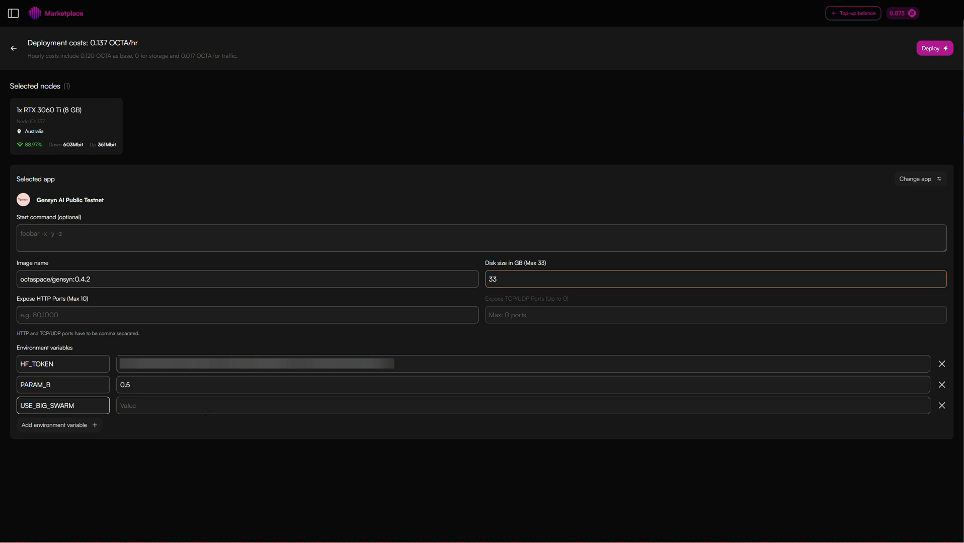
type("false")
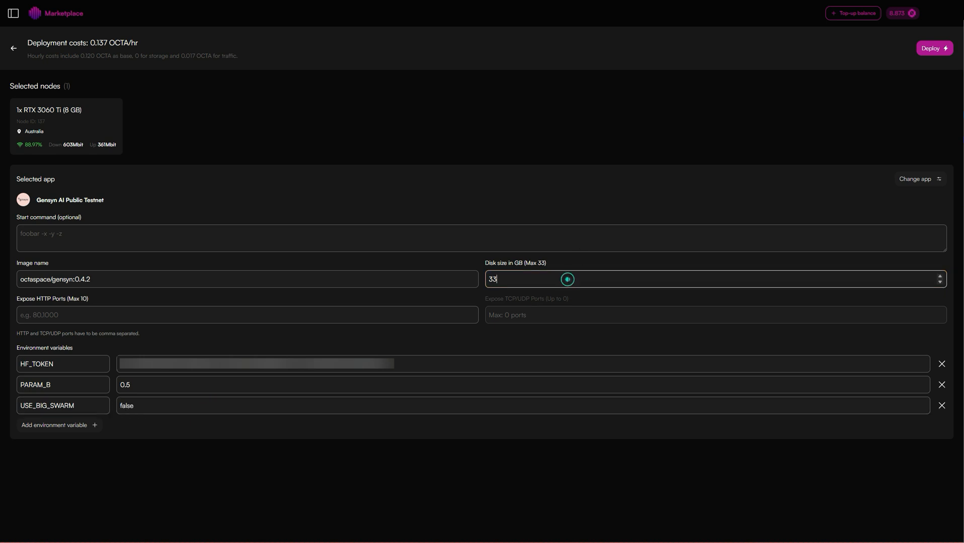
triple_click(494, 279)
type("30")
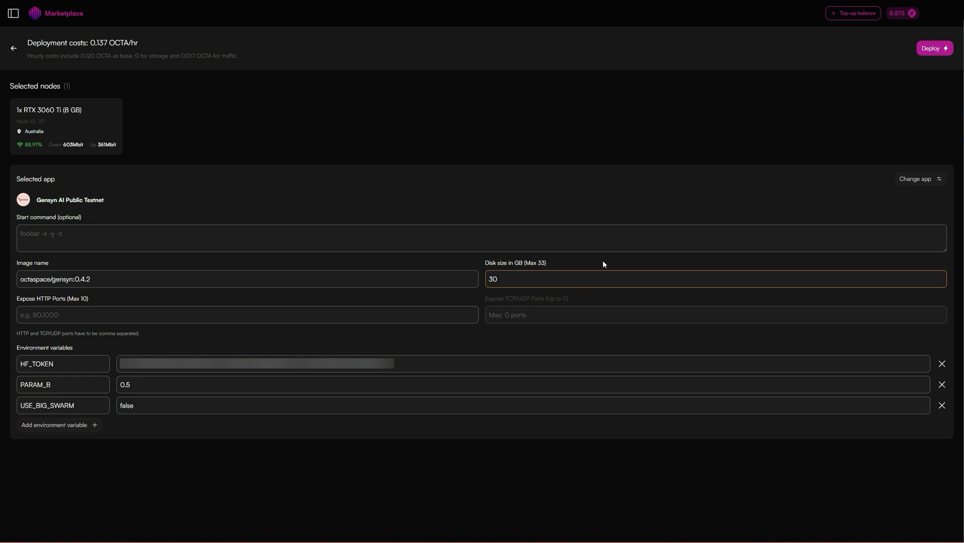
mouse_move(909, 61)
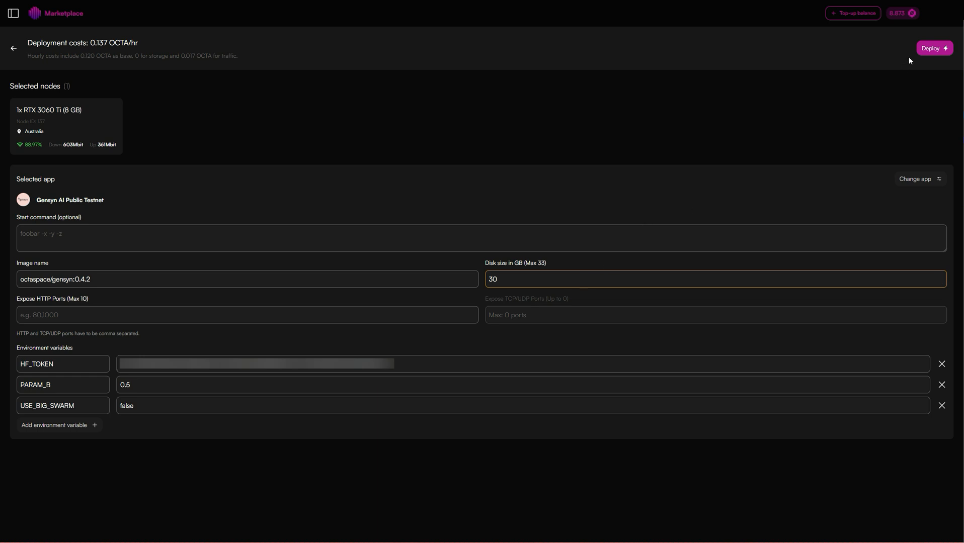
Deploy the Gensyn session and bring up its details with SSH access information.
left_click(933, 48)
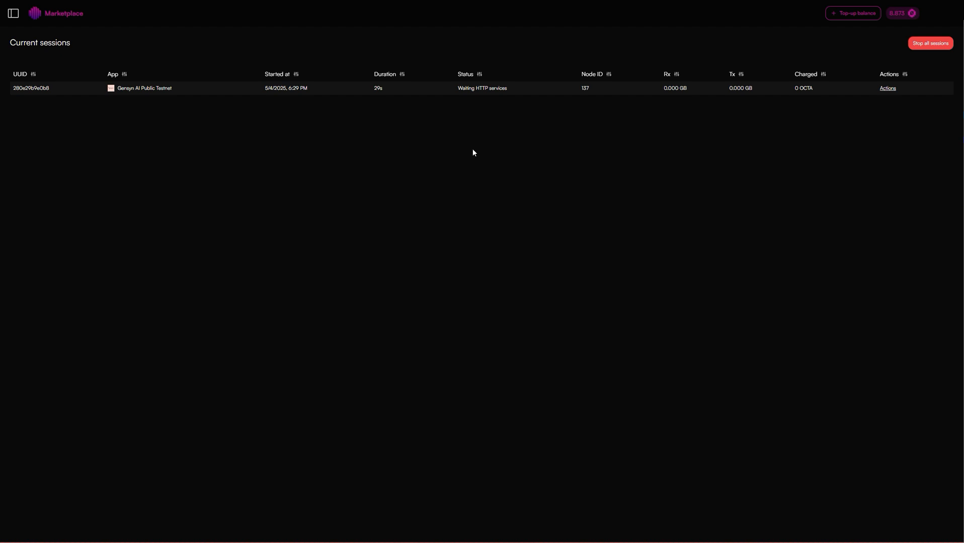
mouse_move(475, 97)
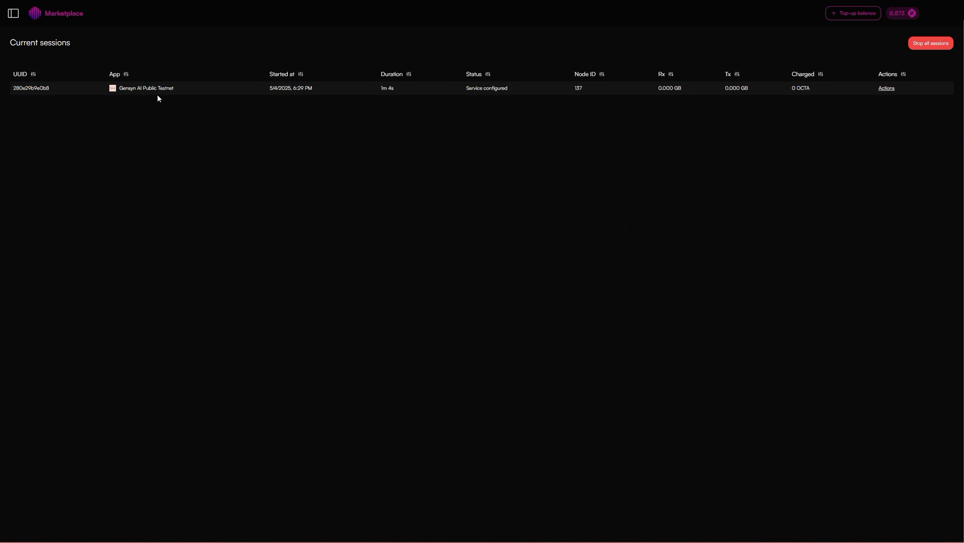
left_click(885, 88)
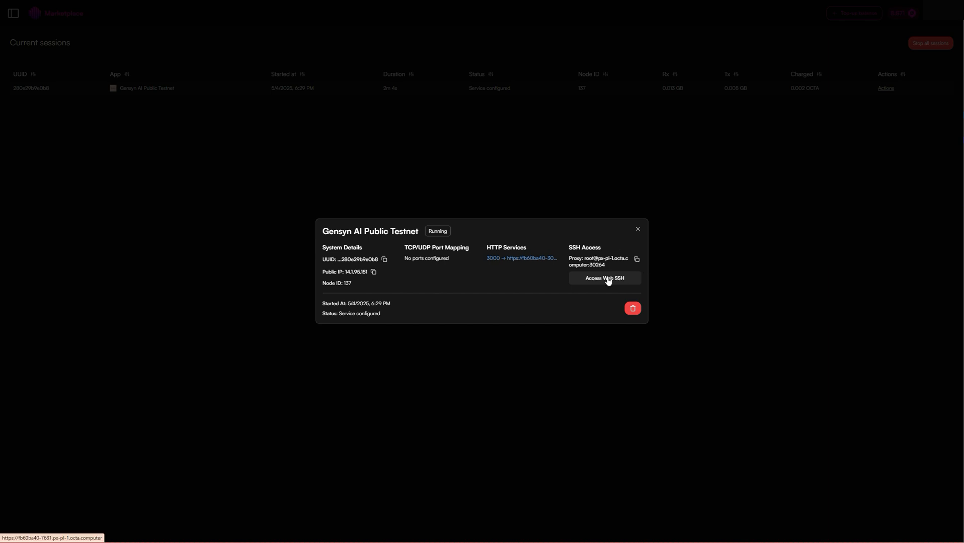
Launch Web SSH on the first node, then return to the full applications catalogue.
left_click(604, 279)
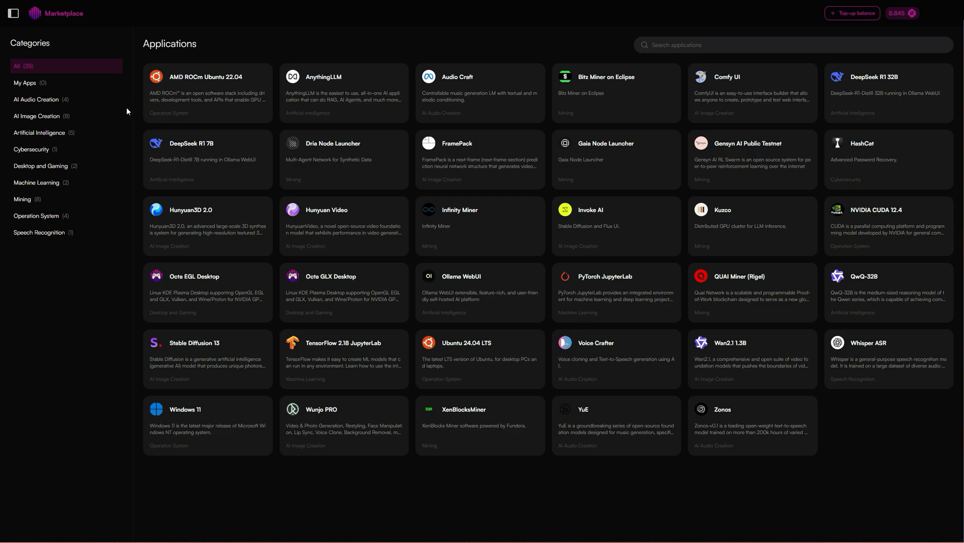
List Gensyn AI Public Testnet nodes with at least 24 GB VRAM, priced in USD, narrowed by price.
left_click(24, 199)
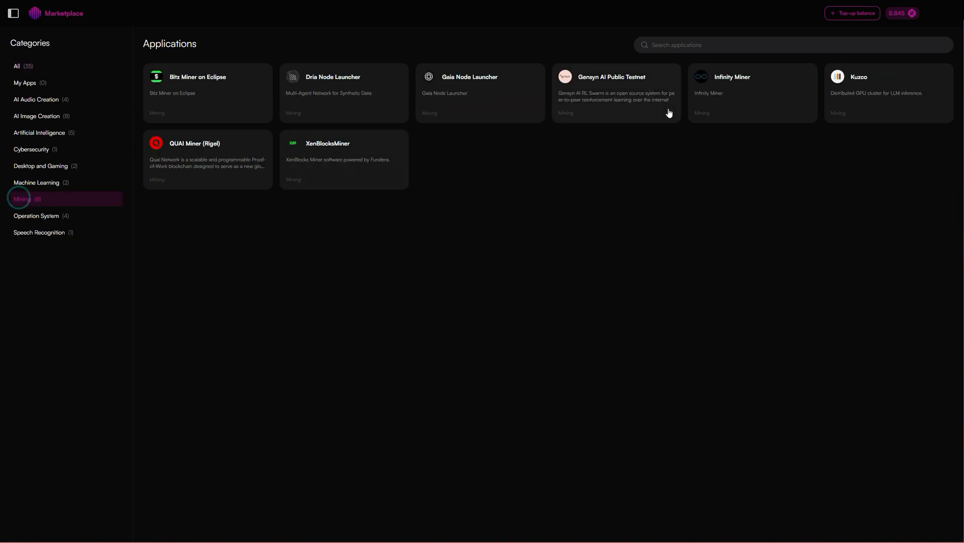
left_click(615, 92)
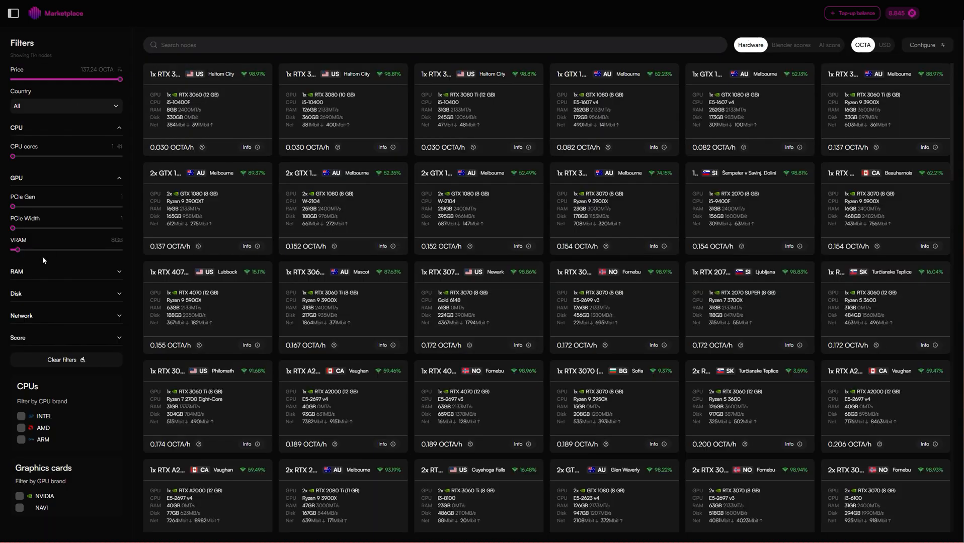
left_click_drag(18, 251, 39, 251)
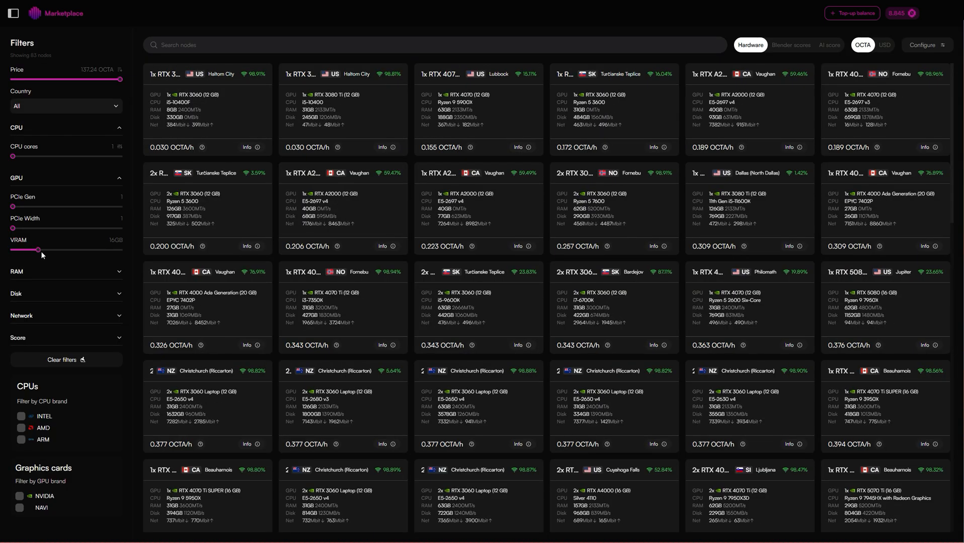
left_click_drag(42, 250, 61, 250)
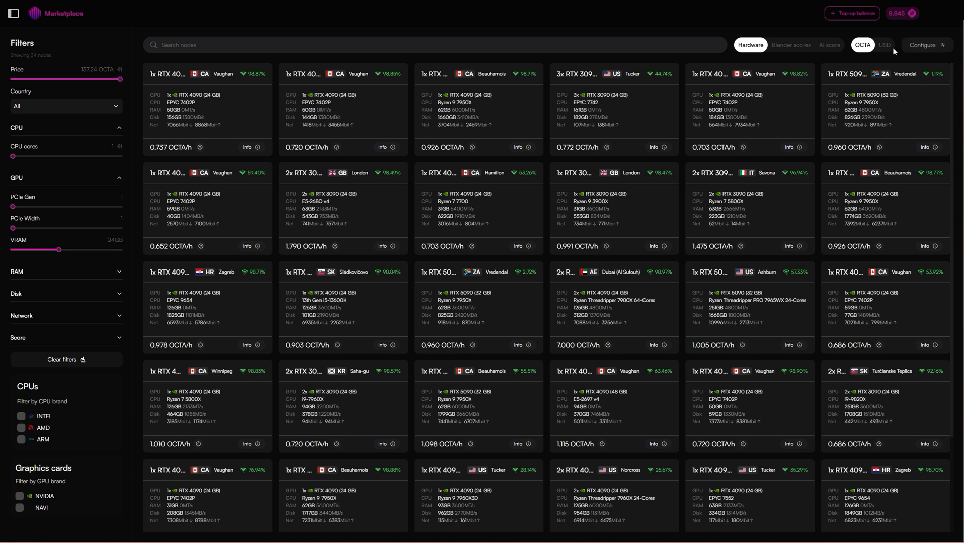
left_click(884, 44)
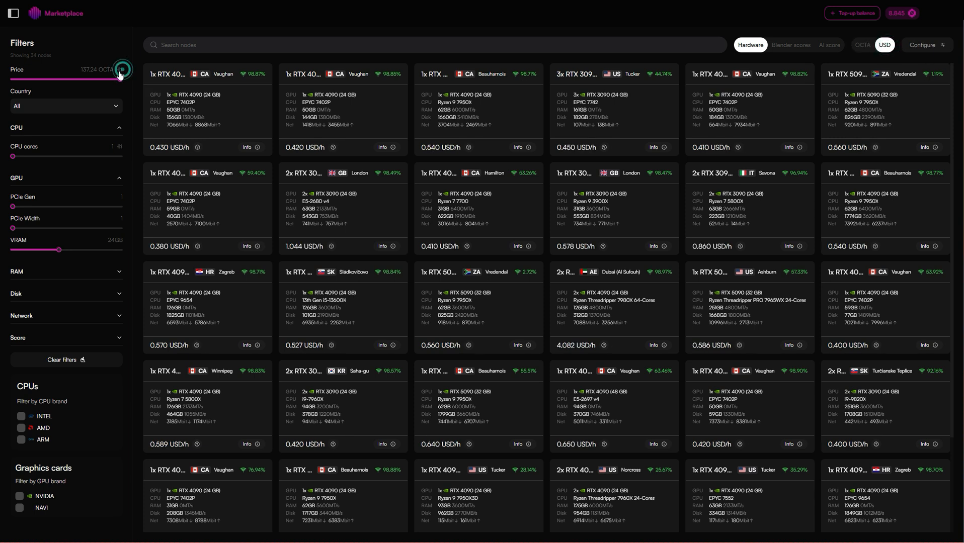
left_click_drag(121, 70, 129, 79)
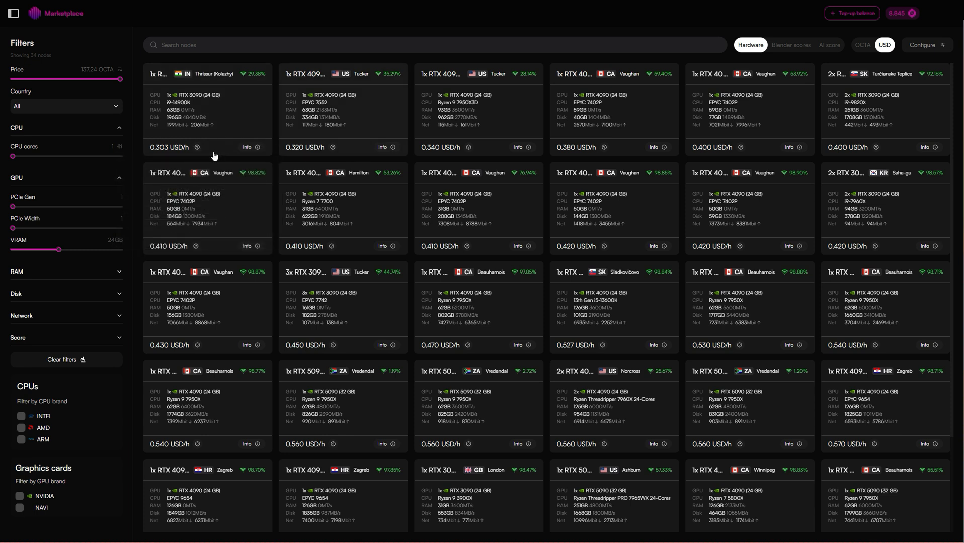
mouse_move(603, 148)
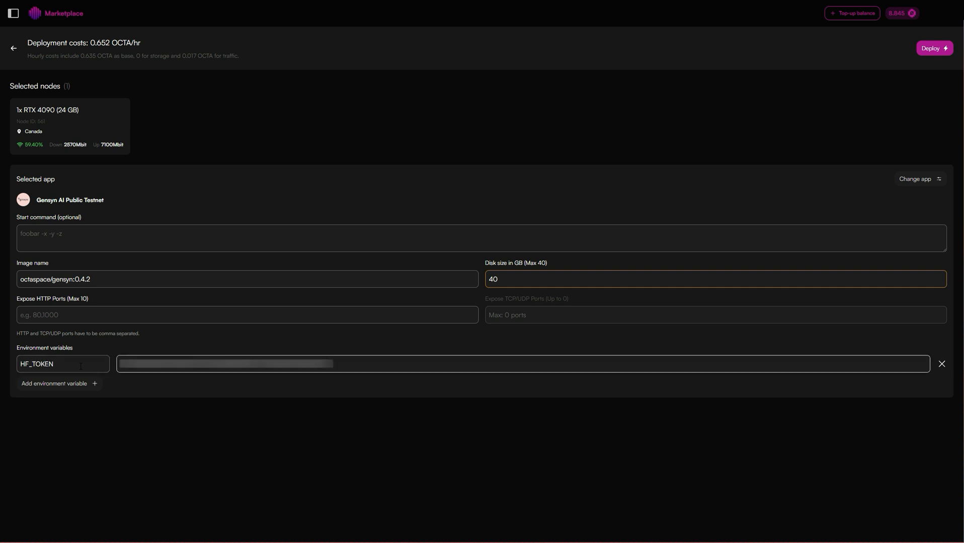
Set PARAM_B to 1.5 and USE_BIG_SWARM to True, then deploy on the RTX 4090 node.
left_click(55, 383)
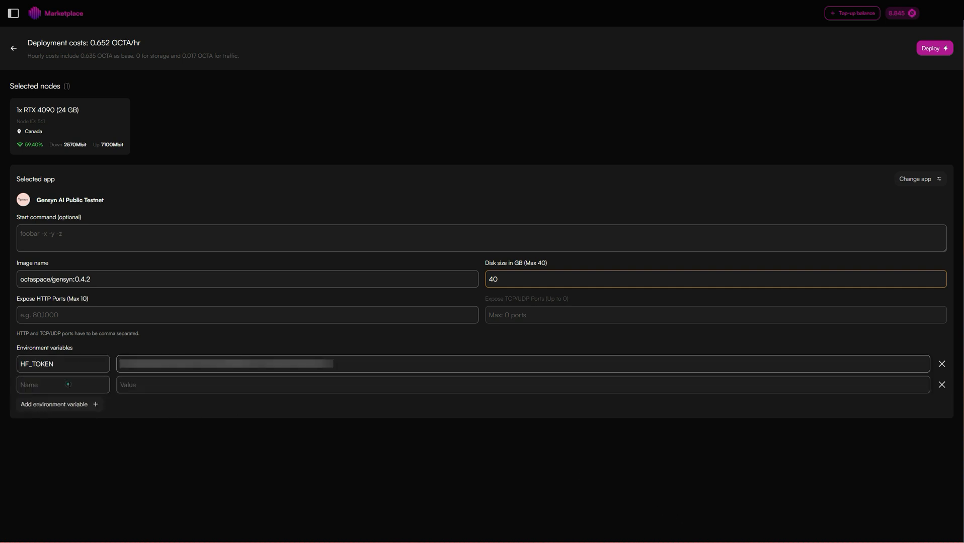
type("PARAM_B")
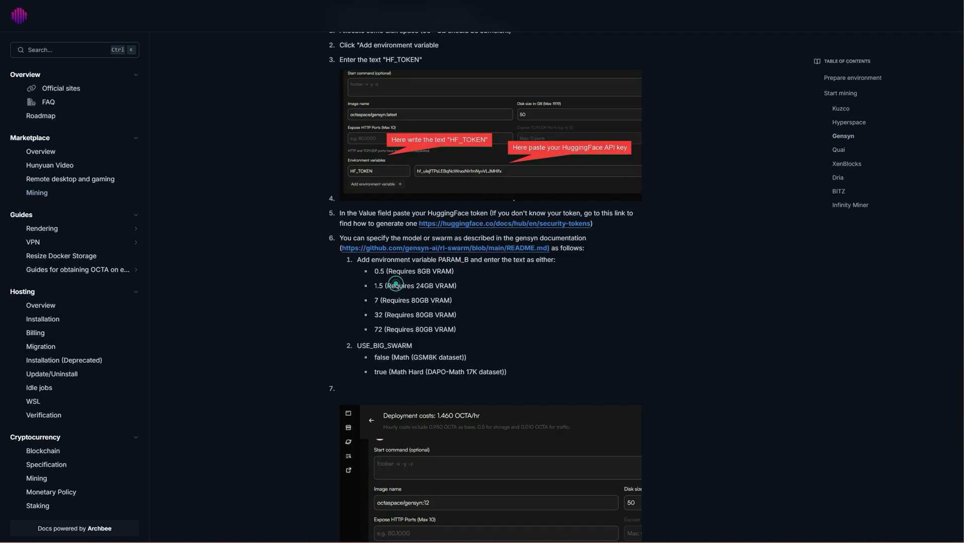
double_click(377, 286)
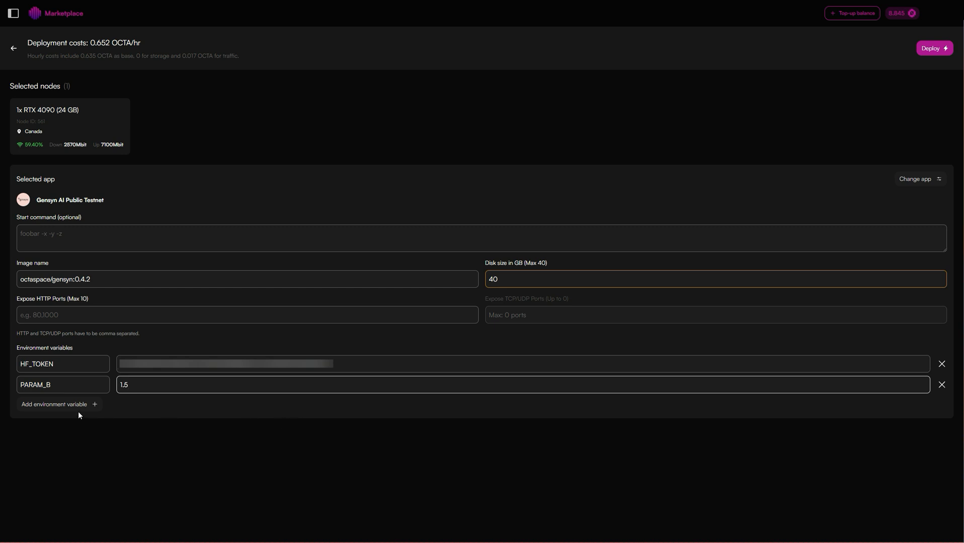
type("USE_BIG_SWARM")
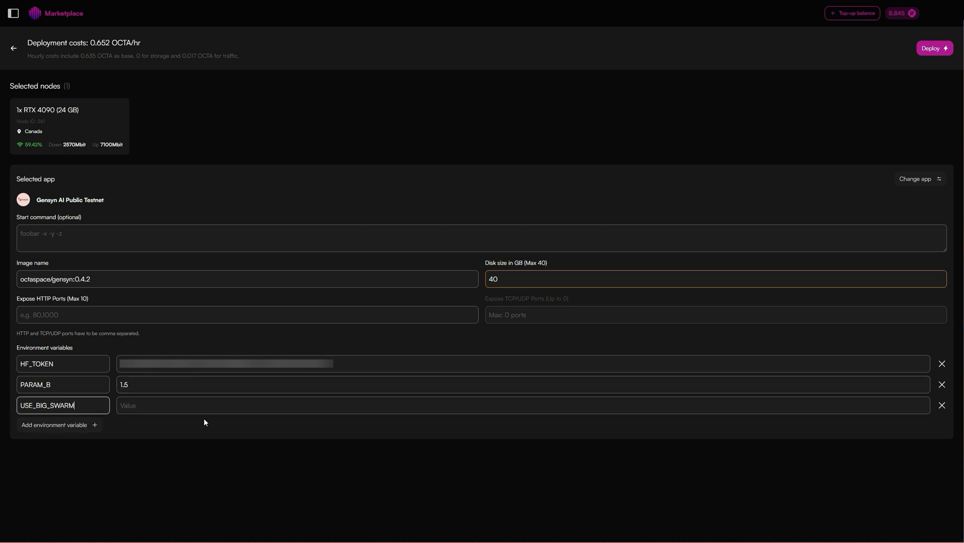
type("True")
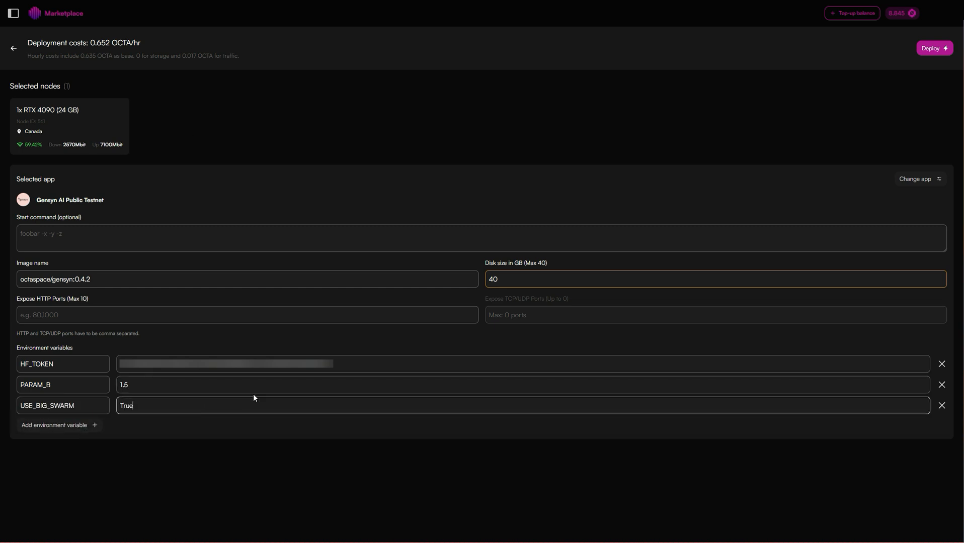
left_click(934, 48)
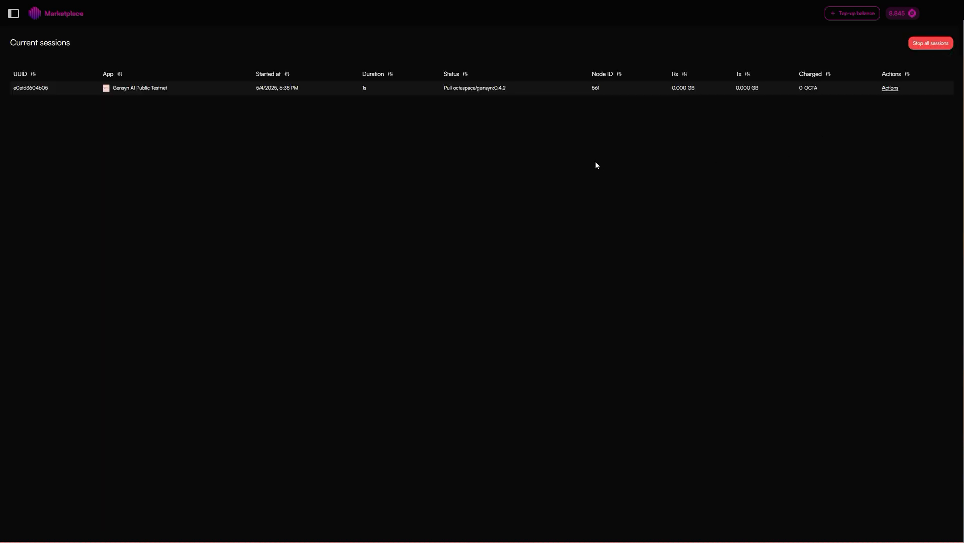
mouse_move(138, 144)
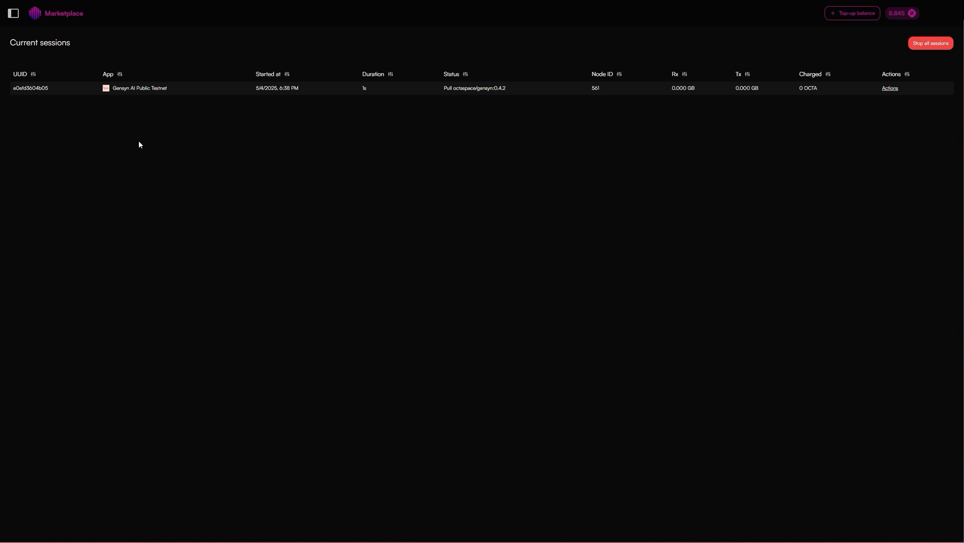
Launch a web terminal on the new Gensyn session on node 561 from its details.
left_click(140, 88)
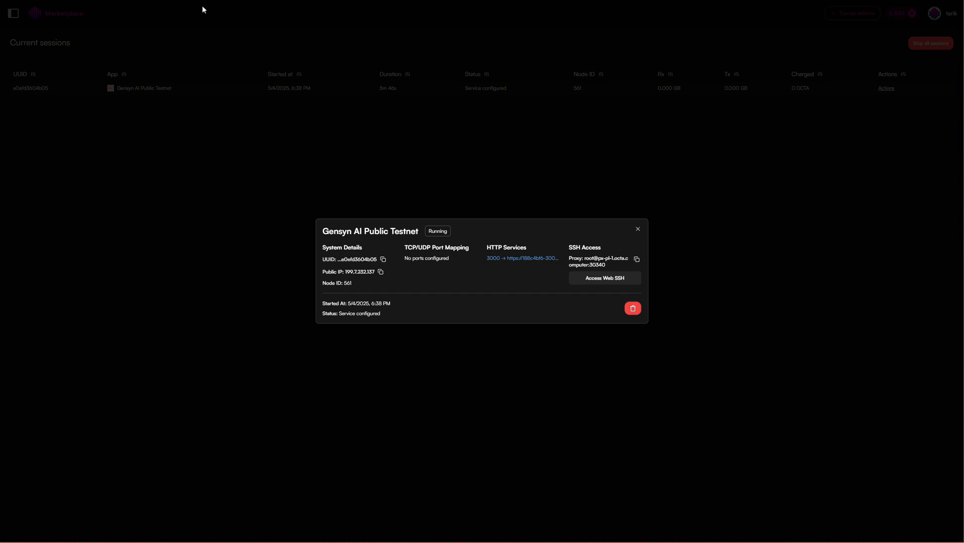
left_click(603, 277)
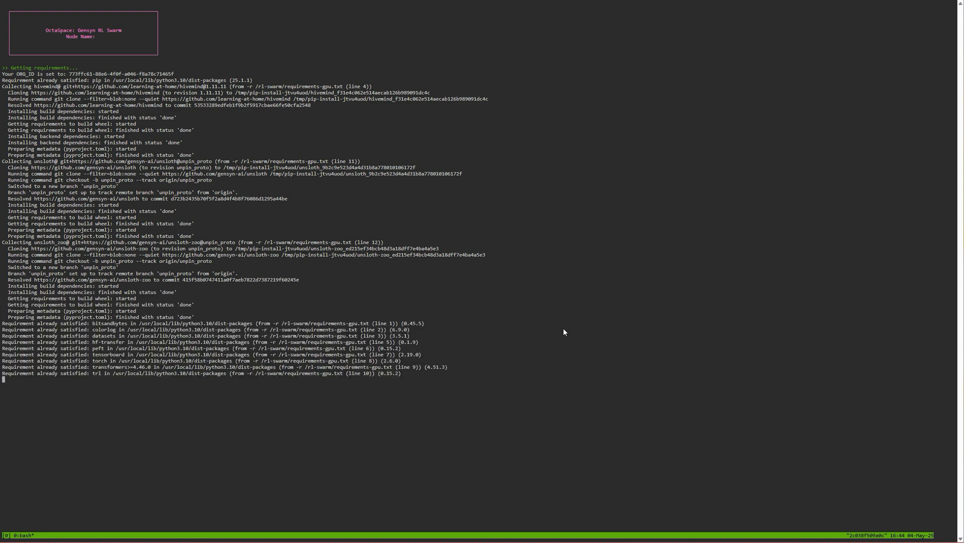
Scroll the terminal output while requirements install and the Qwen2.5 1.5B model loads.
scroll("down", 3)
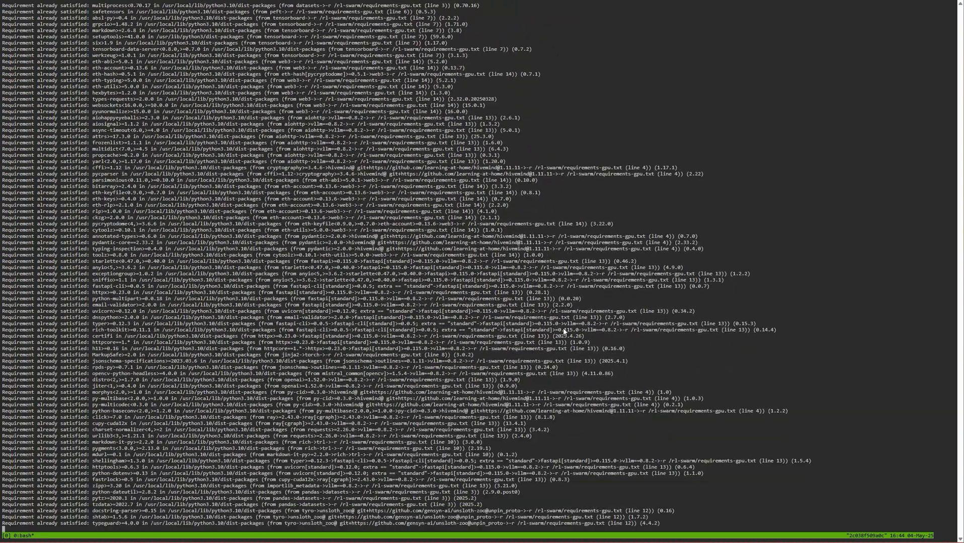
scroll("down", 3)
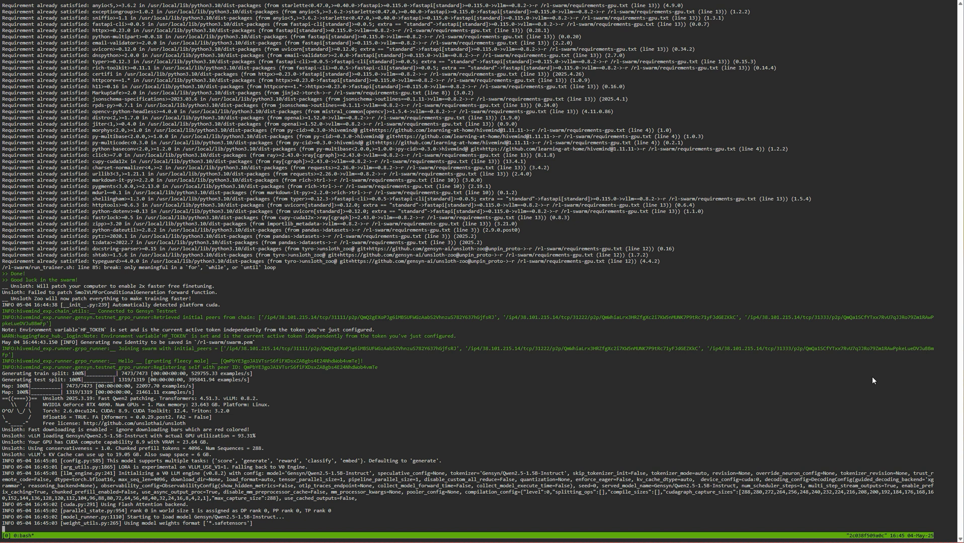
mouse_move(874, 388)
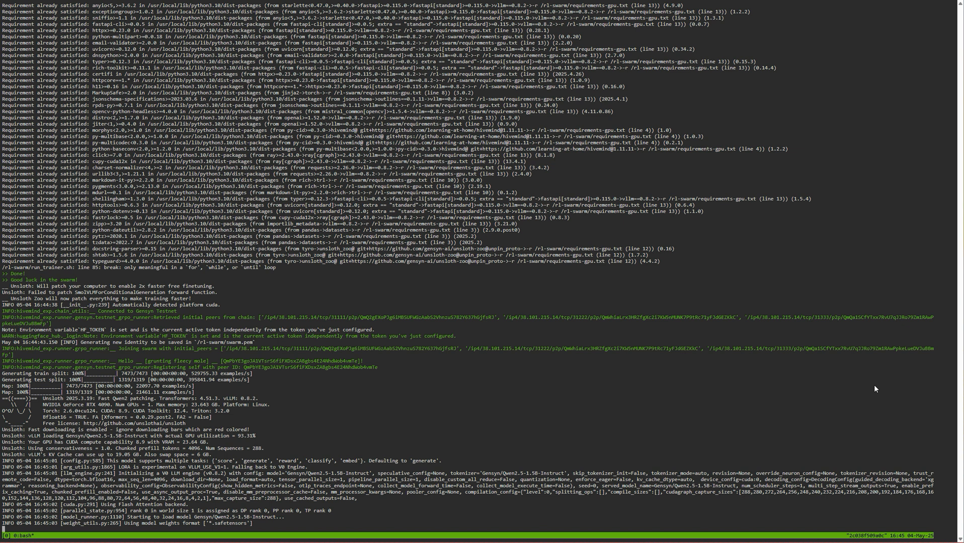
mouse_move(505, 401)
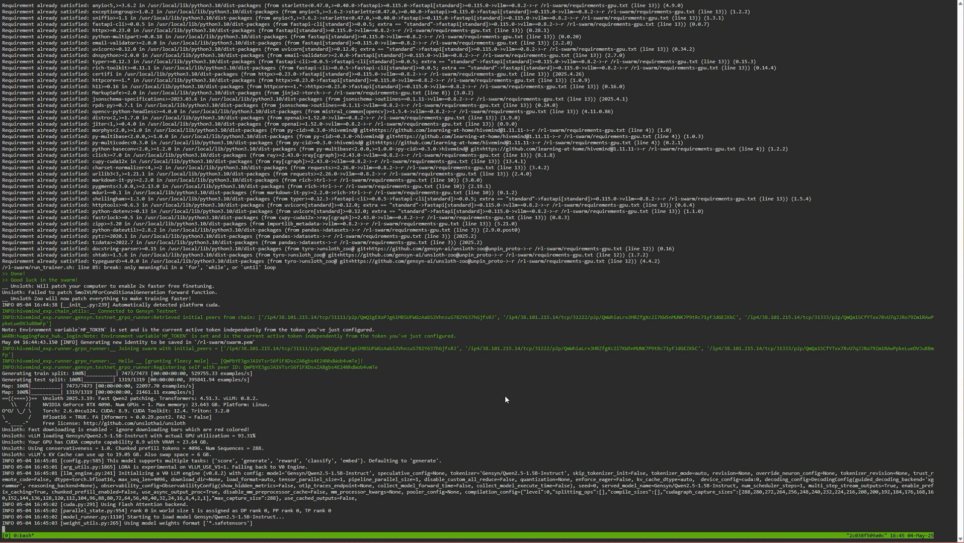